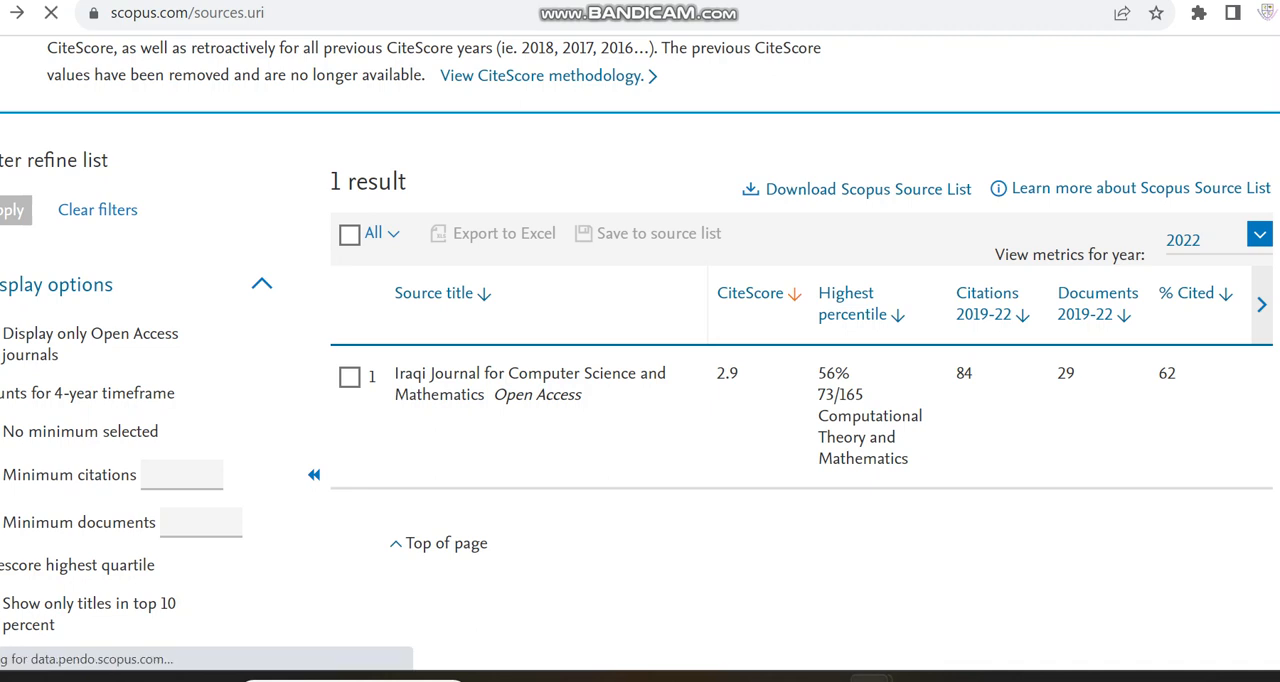
Open the Scopus Source details page for 'Iraqi Journal for Computer Science and Mathematics' (CiteScore 2.9).
click(529, 383)
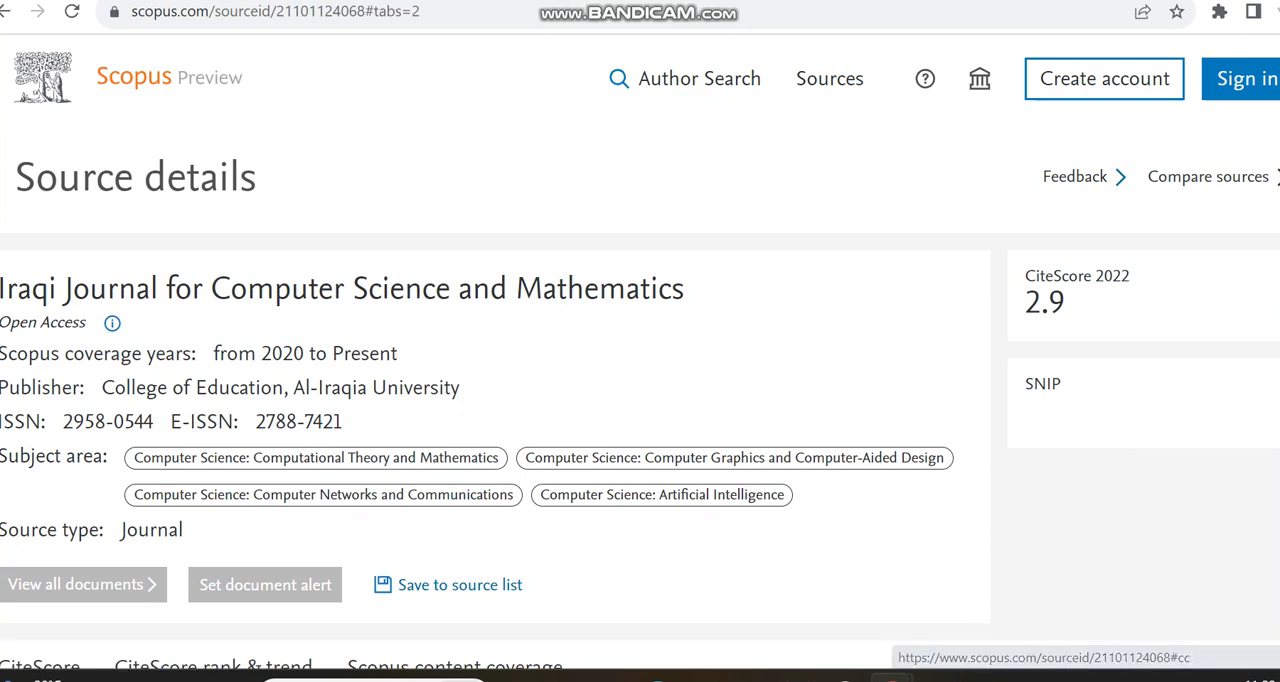
Scroll down the Scopus source page to review the journal's yearly document counts.
scroll(down, 3)
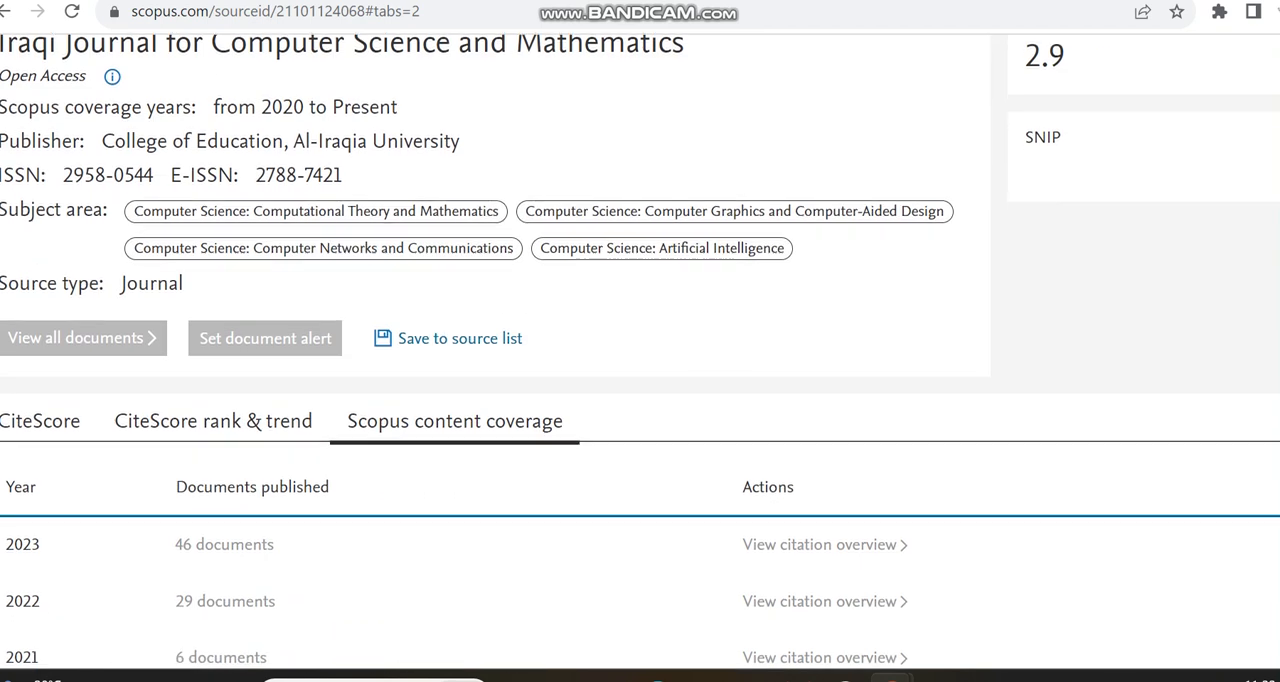
scroll(down, 3)
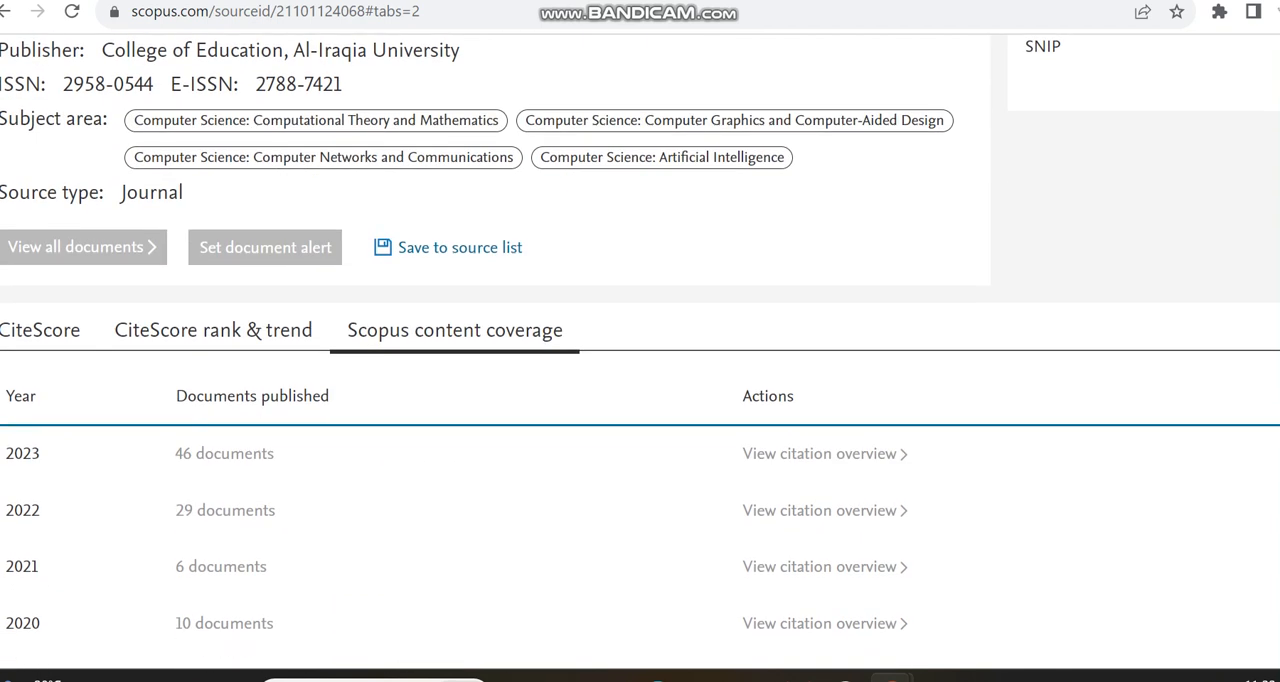
scroll(down, 3)
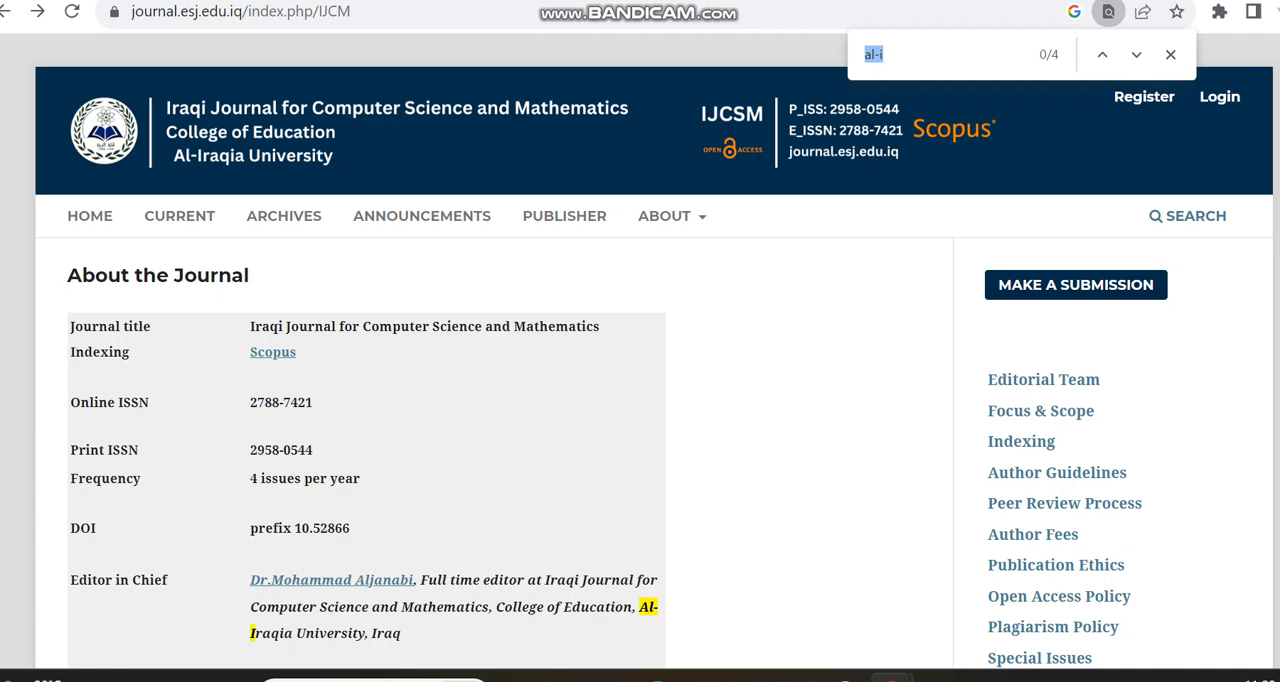
Step through the Al-Iraqia matches on the journal site, then close the find bar.
click(1136, 54)
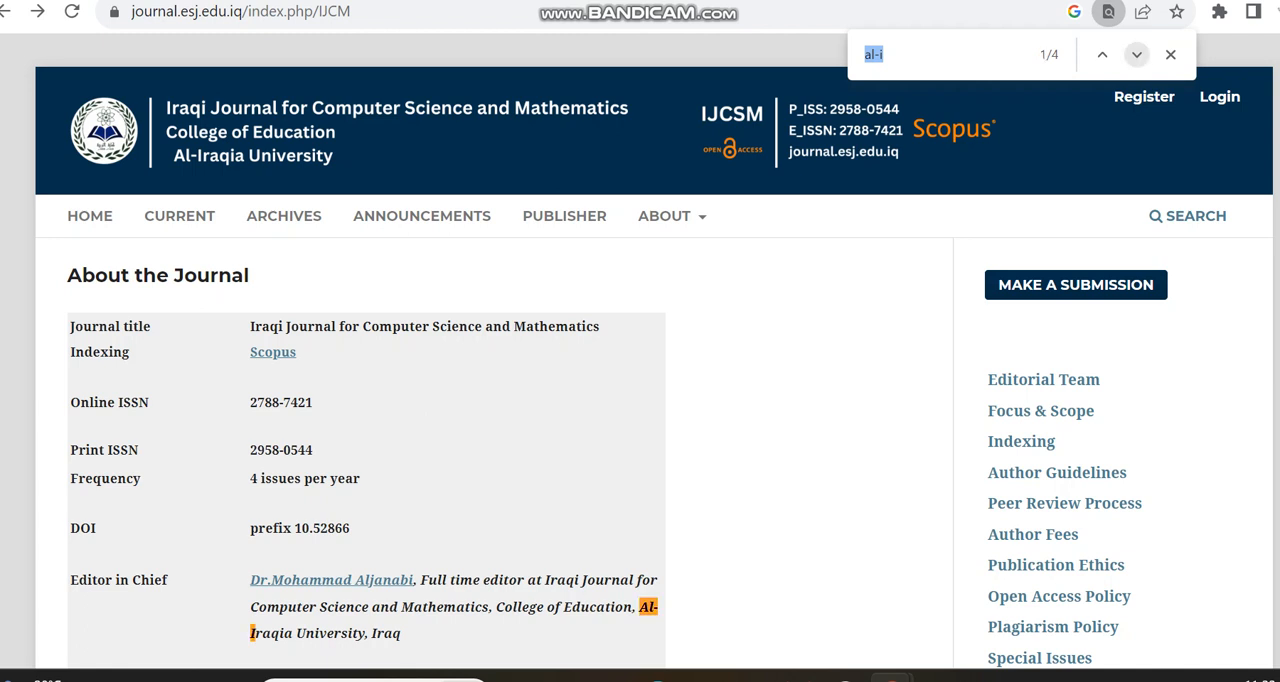
click(1136, 54)
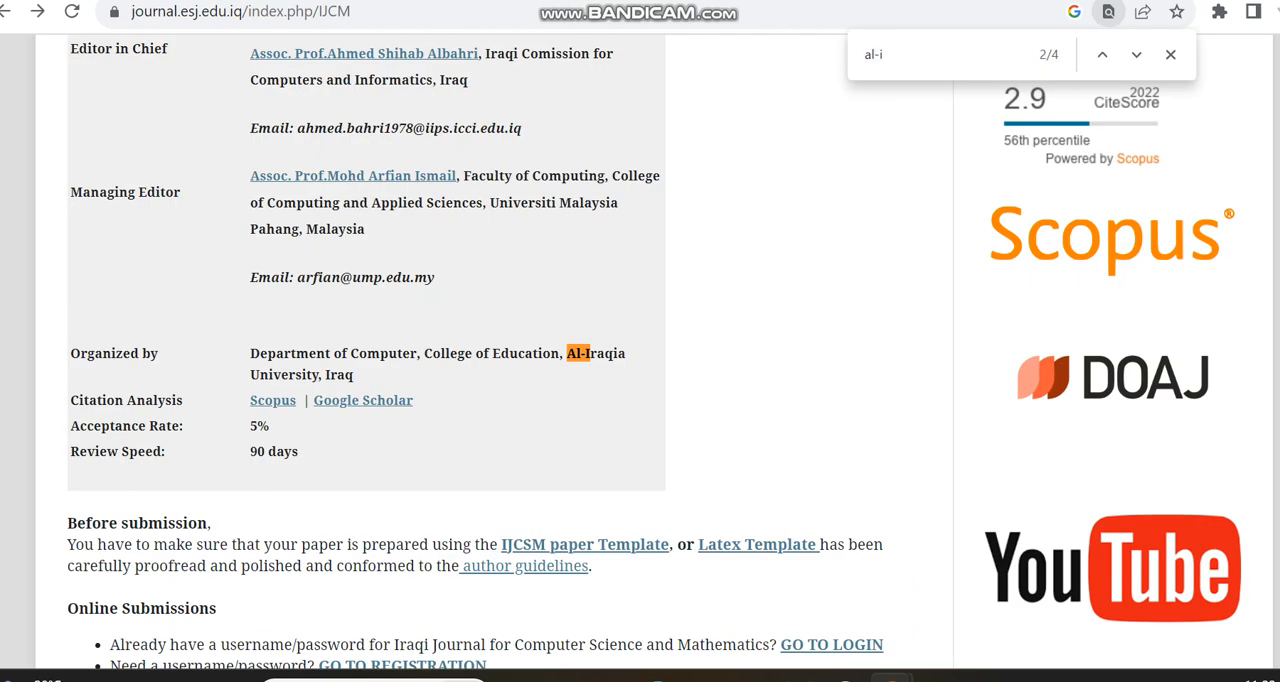
click(1170, 54)
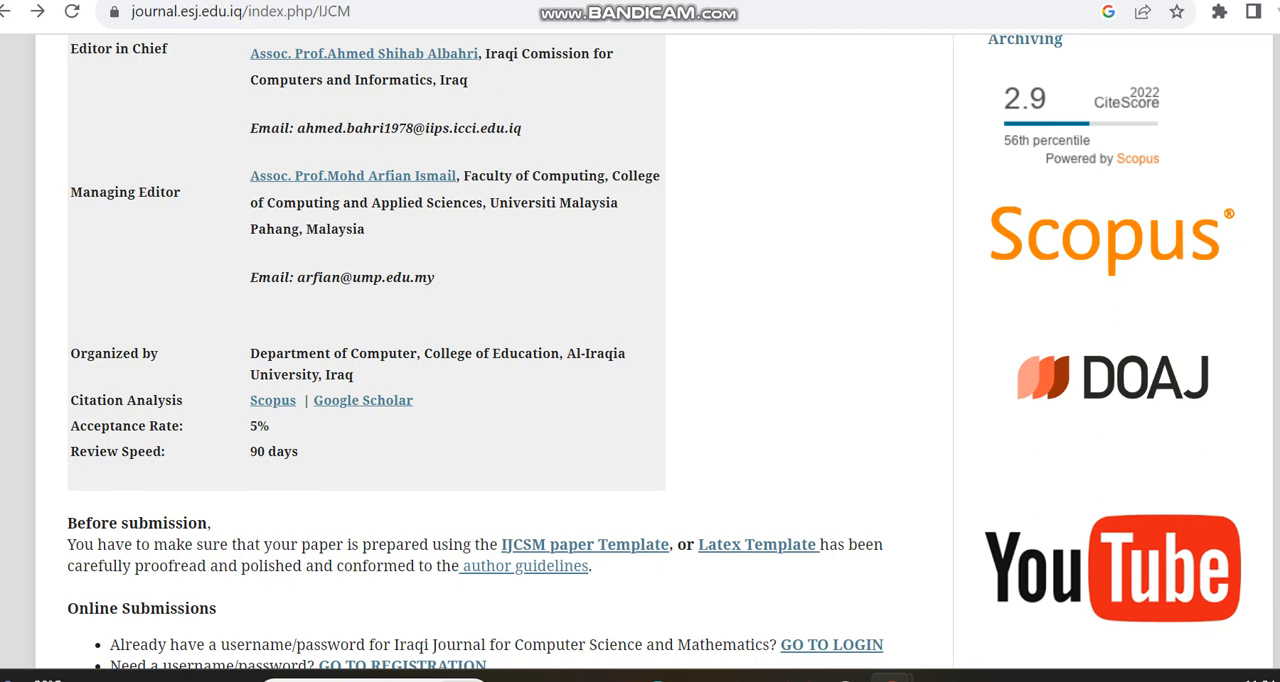
Scroll through the announcements: Al-Iraqia organizer, 5% acceptance rate, 90-day review, Scopus news.
scroll(down, 3)
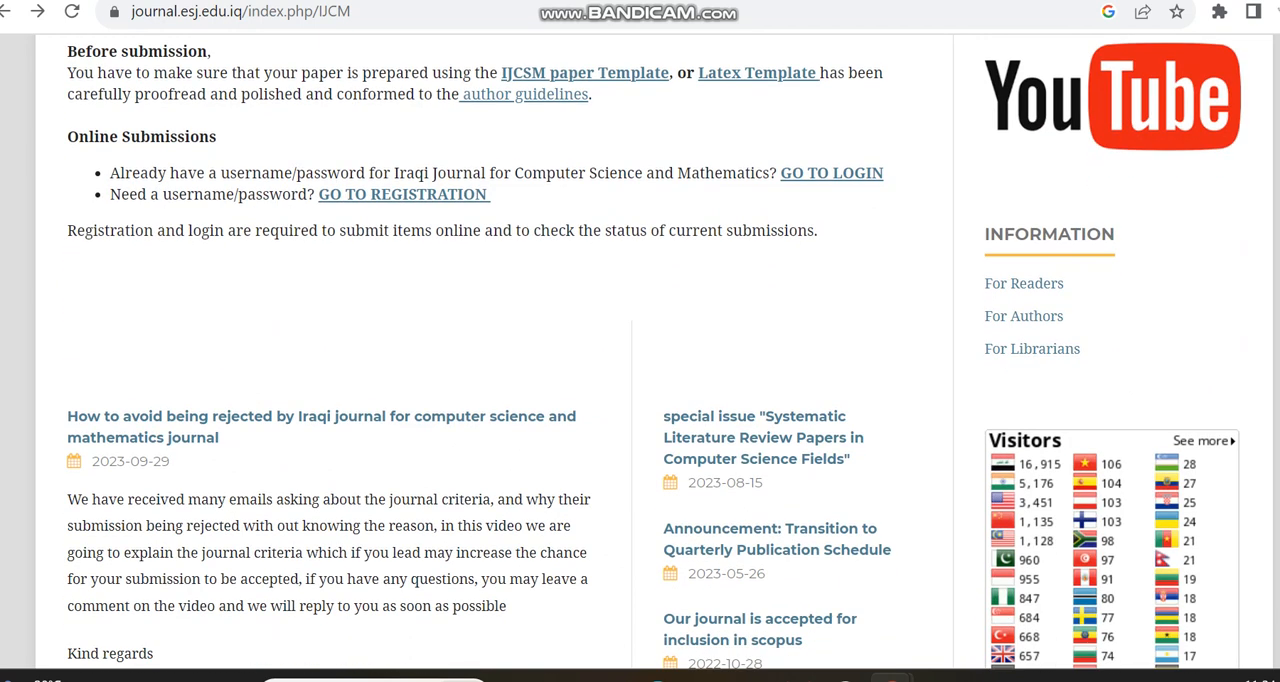
scroll(down, 3)
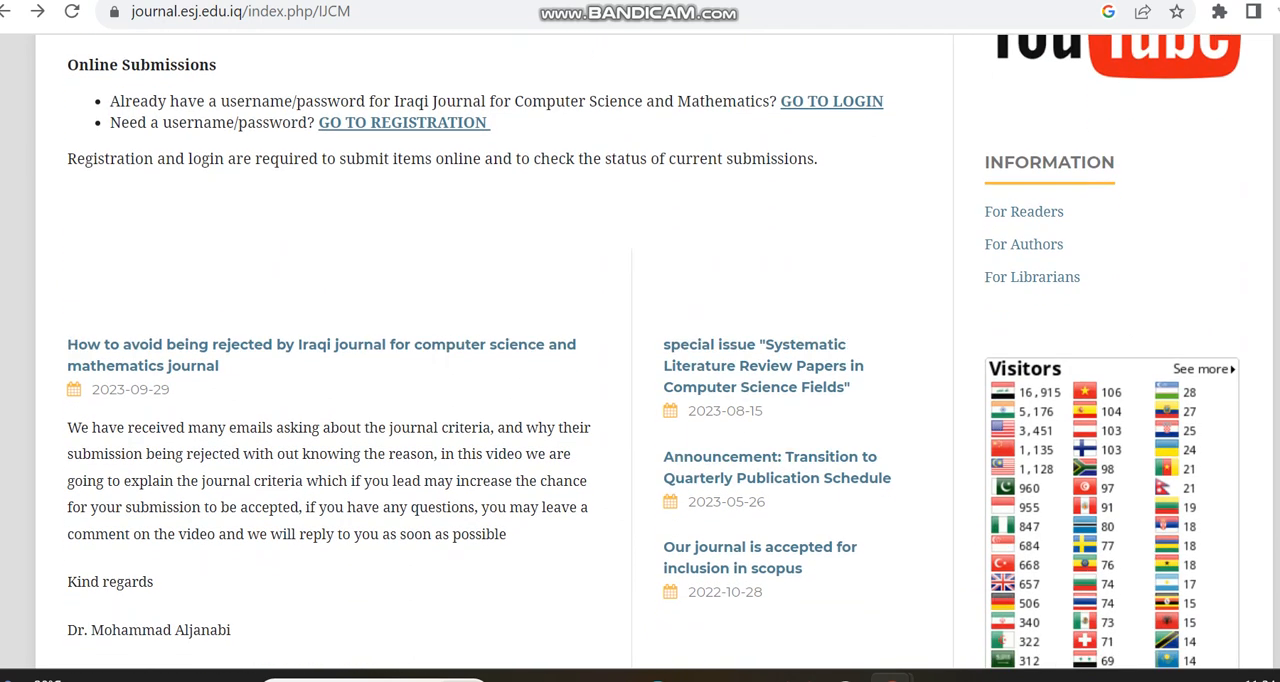
scroll(down, 3)
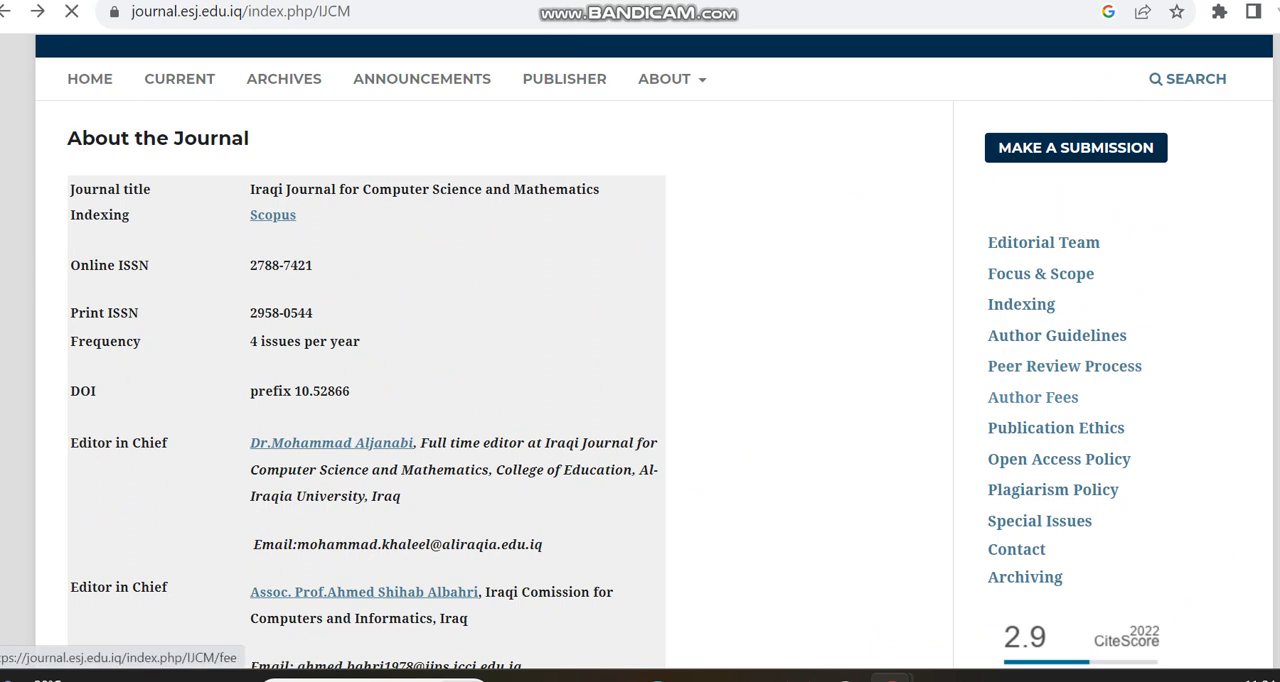
Confirm free Author Fees, then view Indexing logos: Scopus, DOAJ, Google Scholar, Crossref, Semantic Scholar.
click(1032, 396)
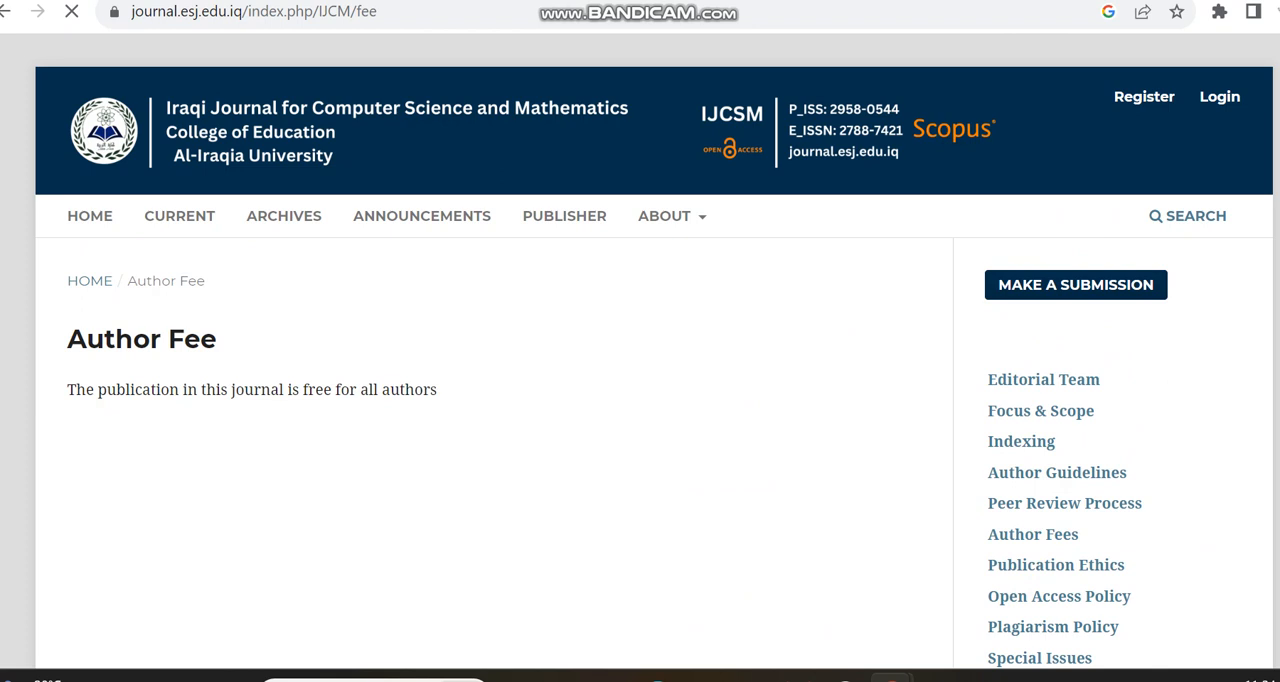
mouse_move(1020, 441)
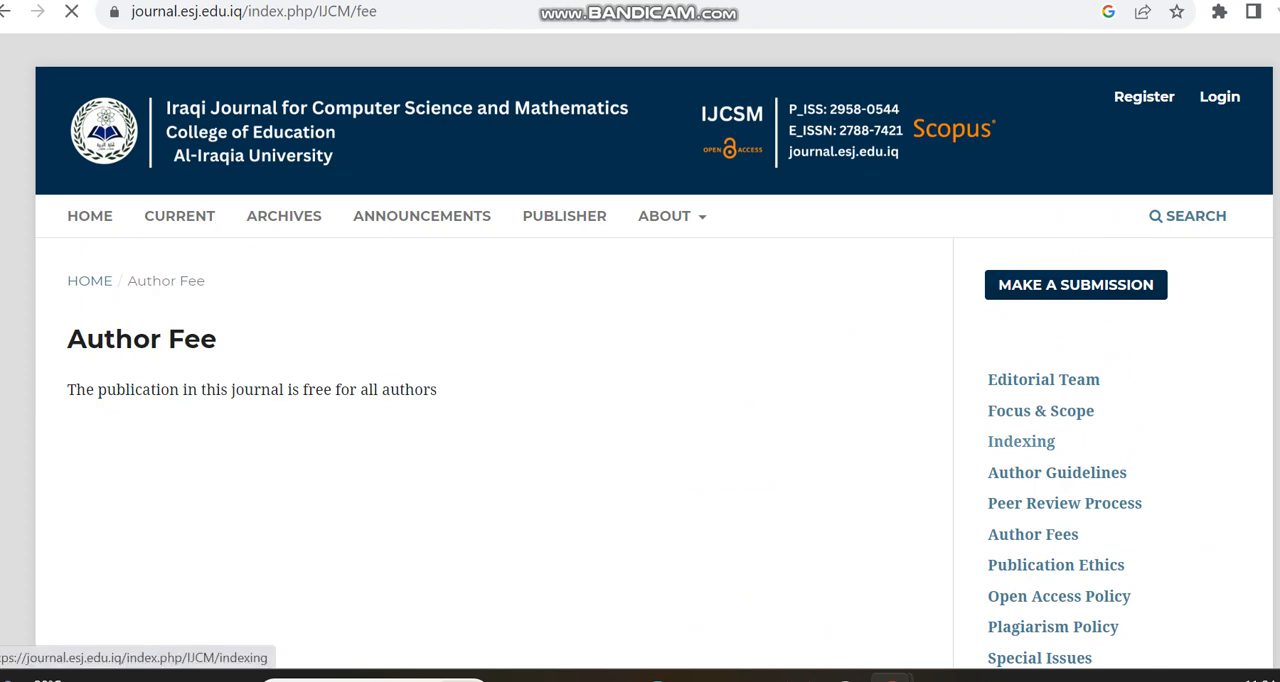
click(1020, 441)
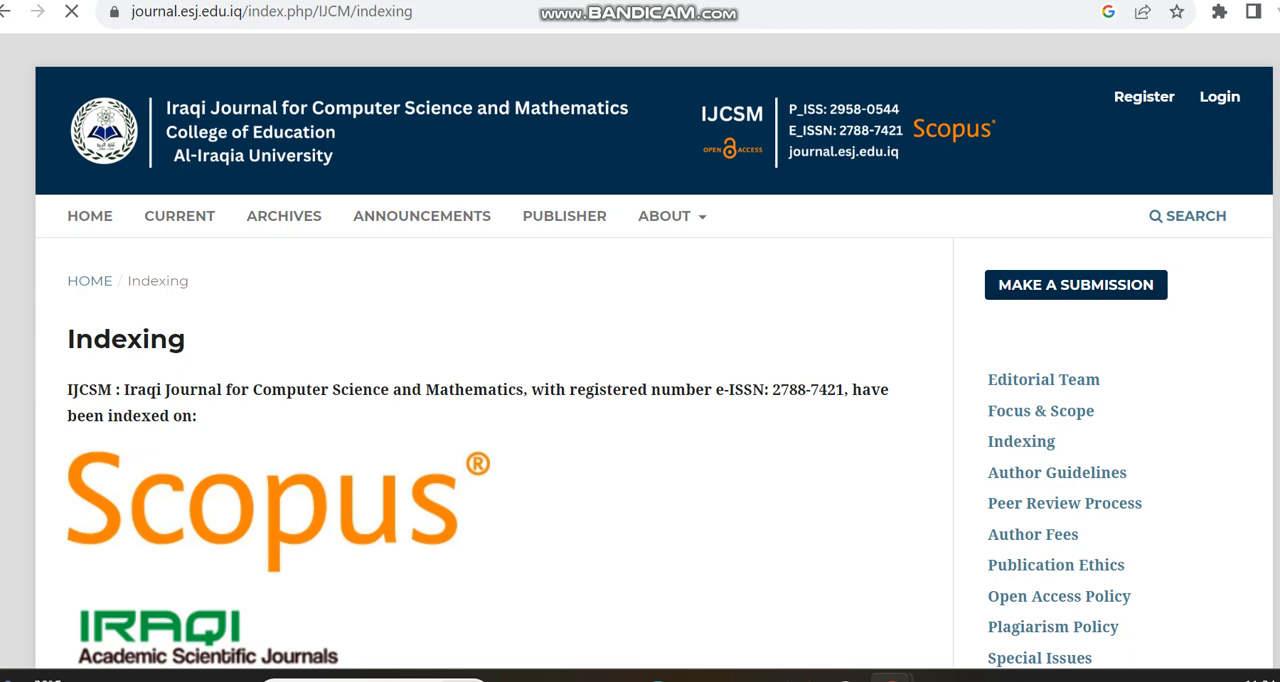
scroll(down, 3)
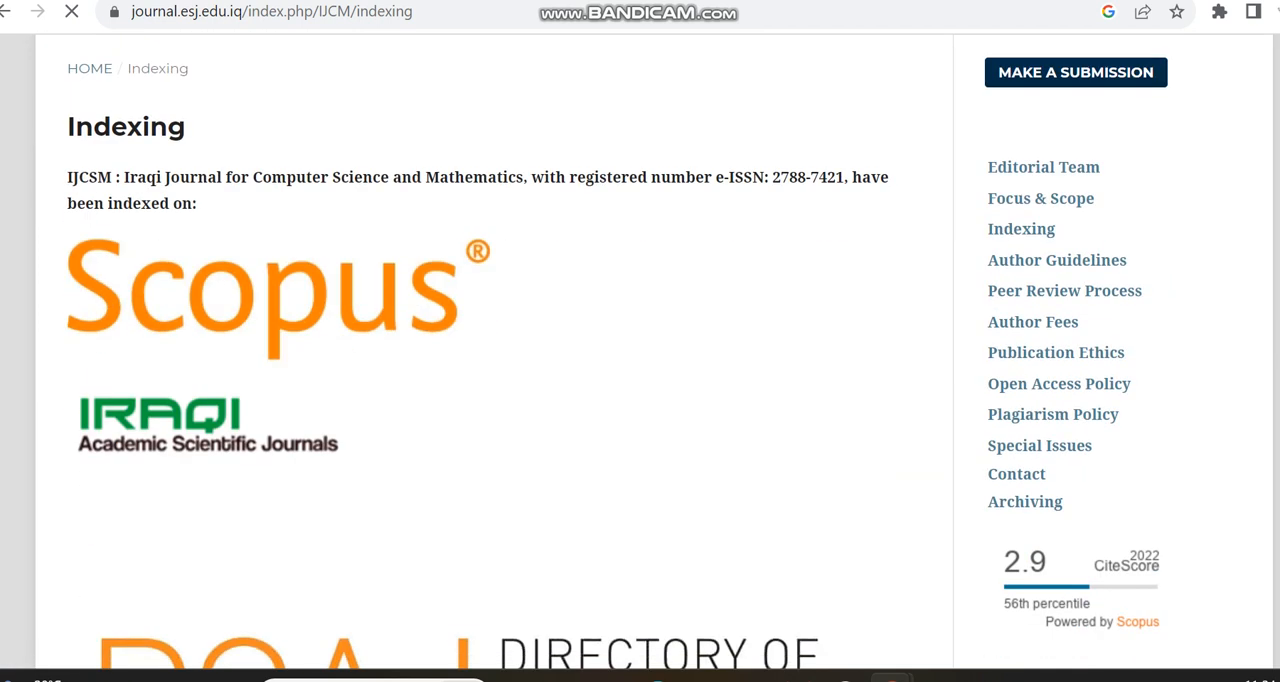
scroll(down, 3)
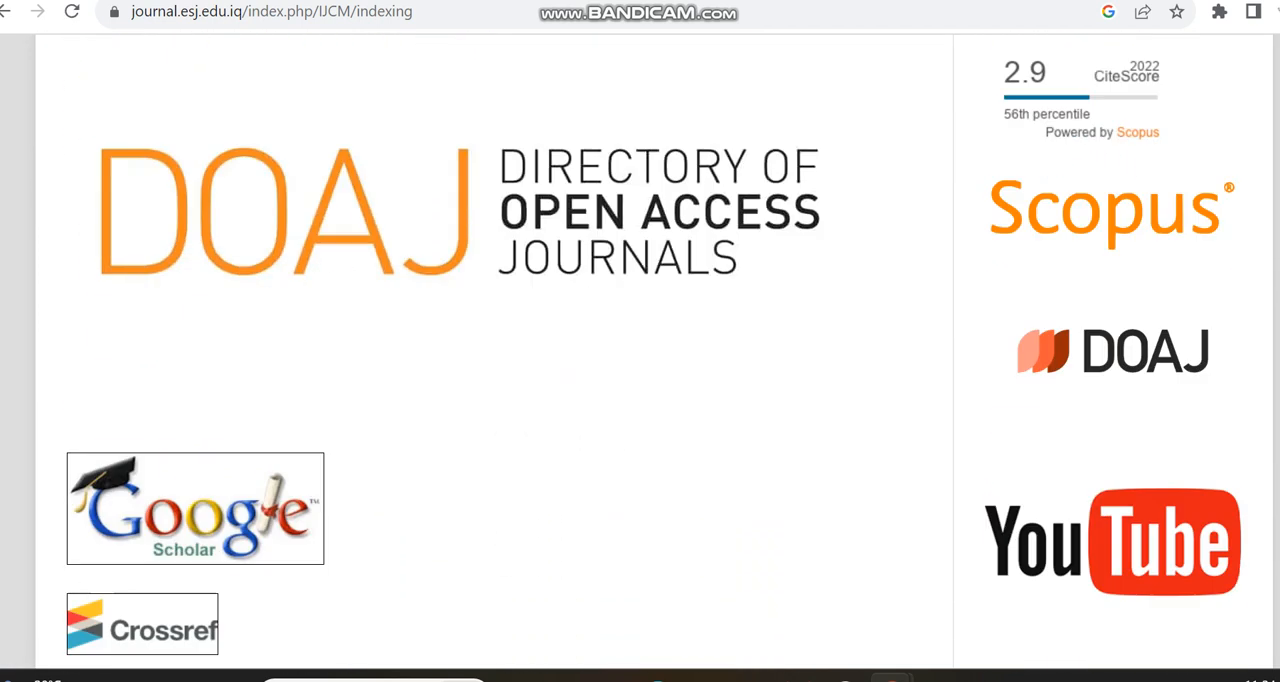
scroll(down, 3)
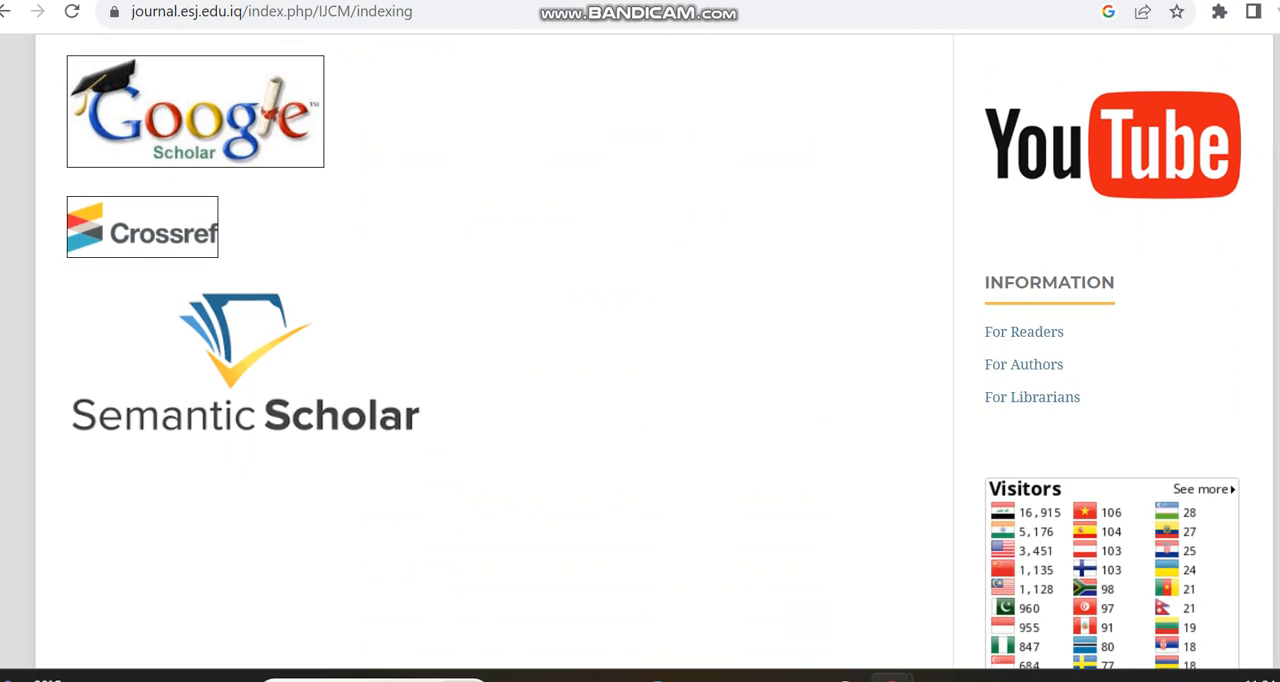
scroll(up, 3)
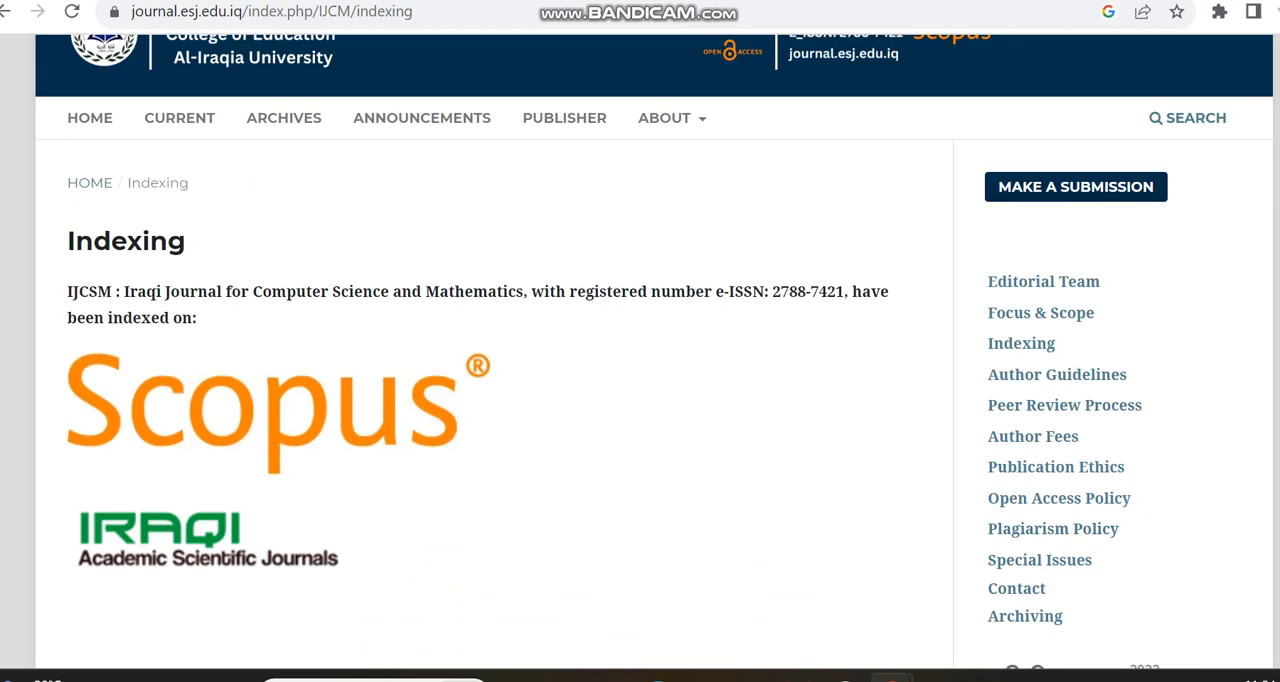
mouse_move(1053, 528)
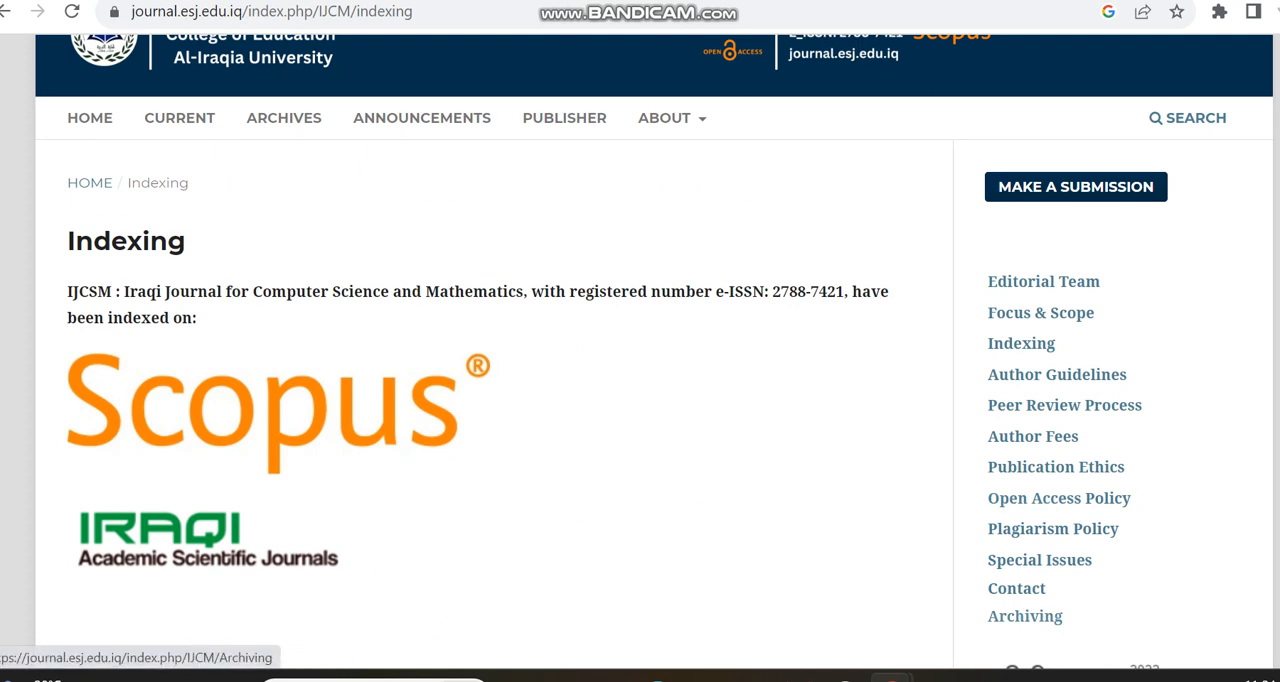
Browse the Archives page listing issues from Vol. 1 No. 1 (2020) onward.
click(1024, 615)
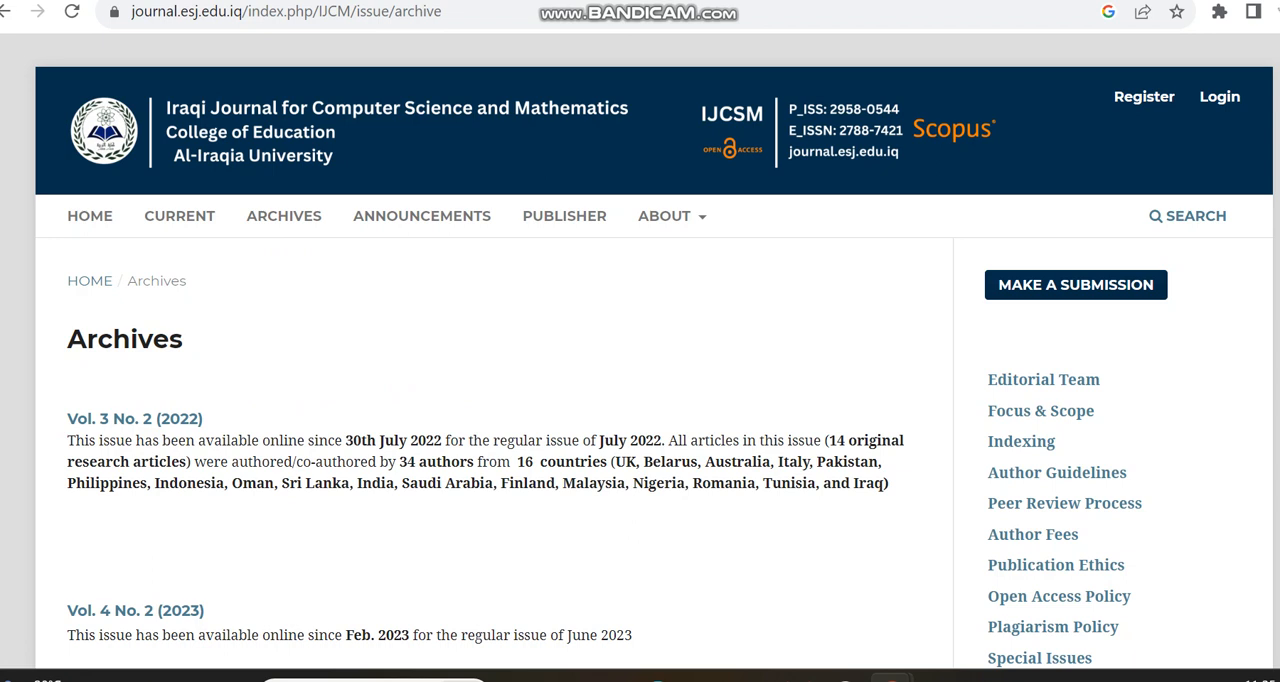
mouse_move(1043, 379)
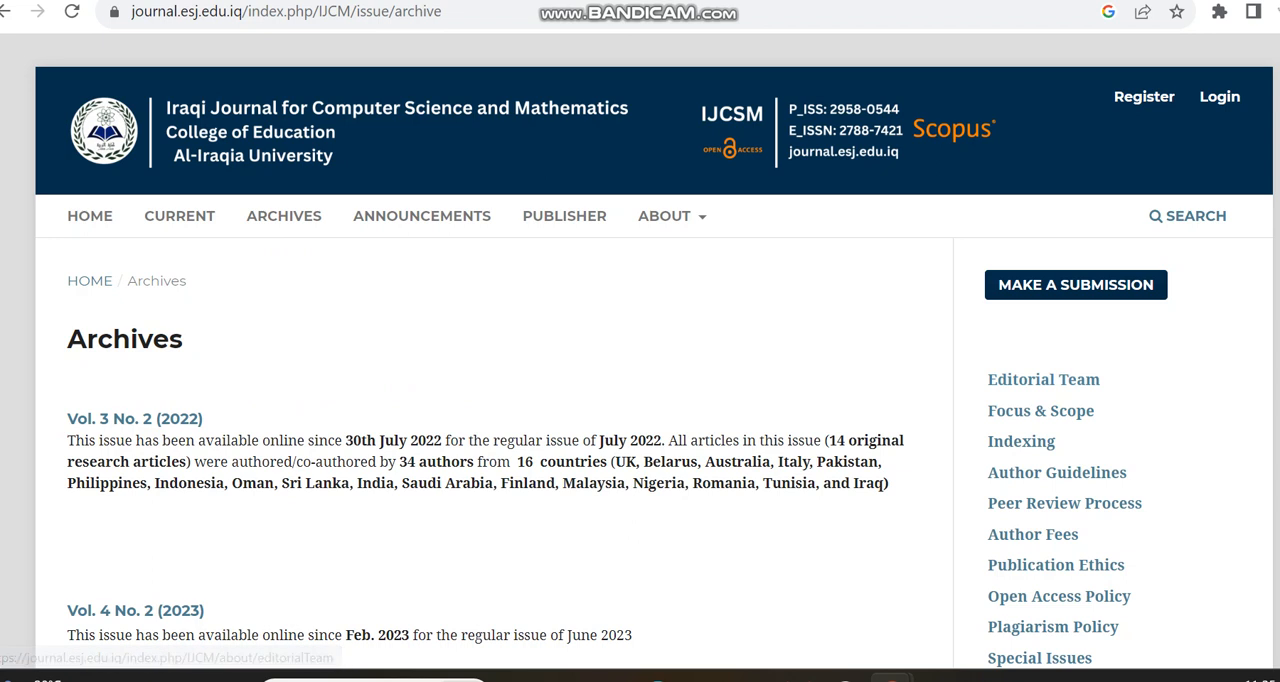
scroll(down, 3)
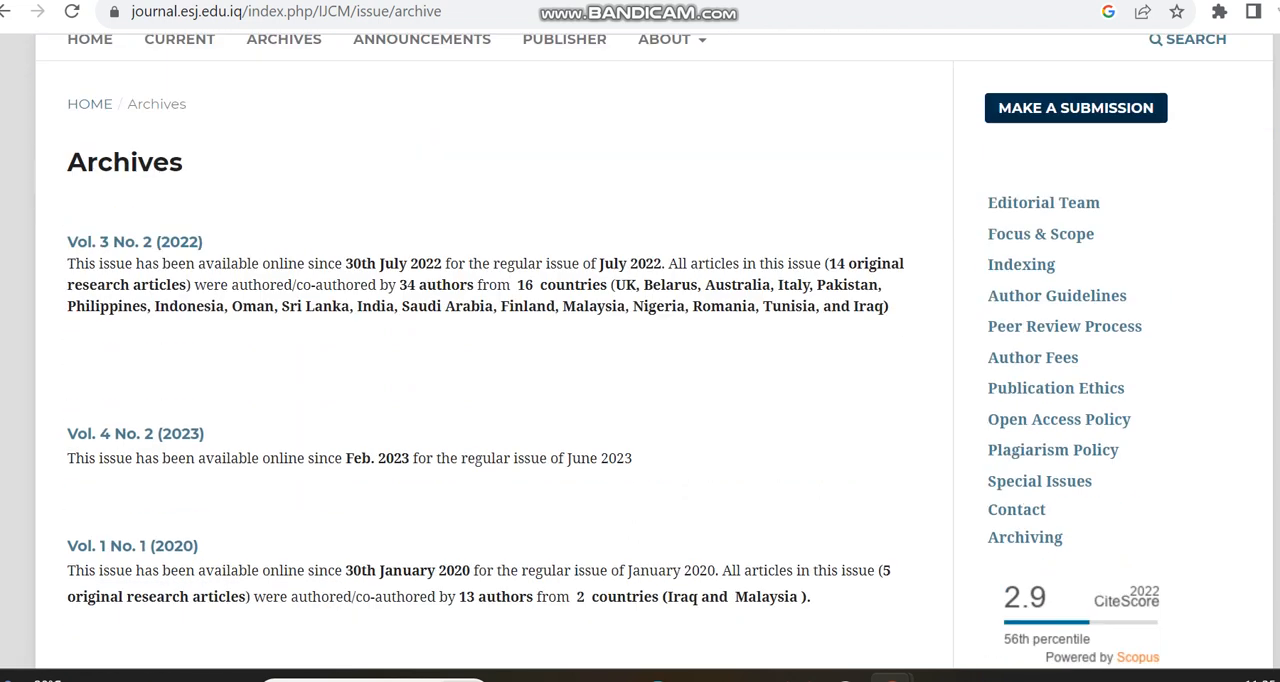
scroll(down, 3)
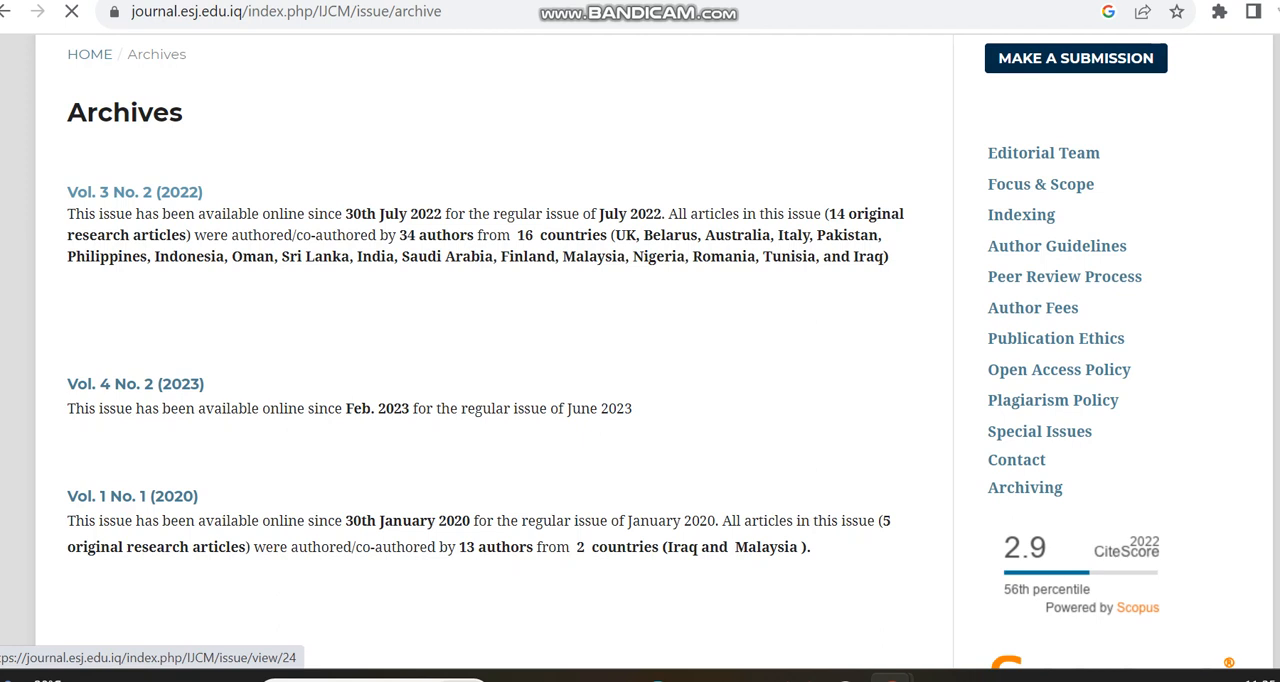
Look through the Vol. 3 No. 2 (2022) issue, then return to Archives.
click(134, 192)
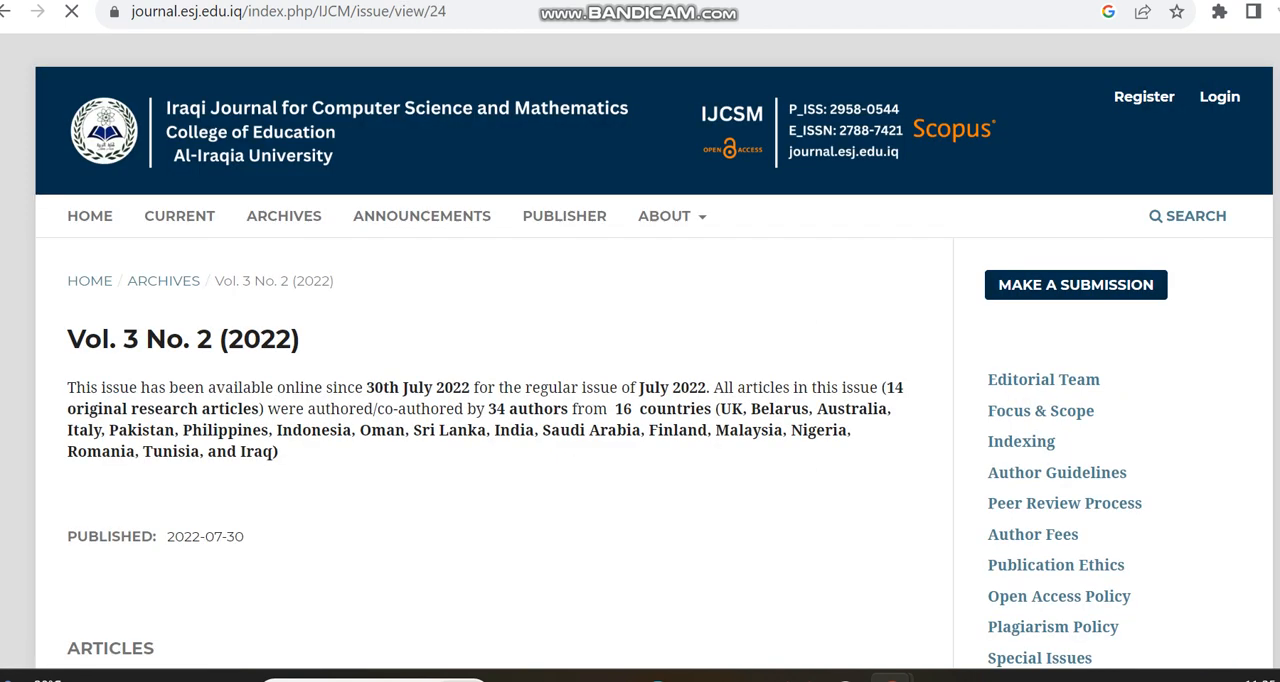
scroll(down, 3)
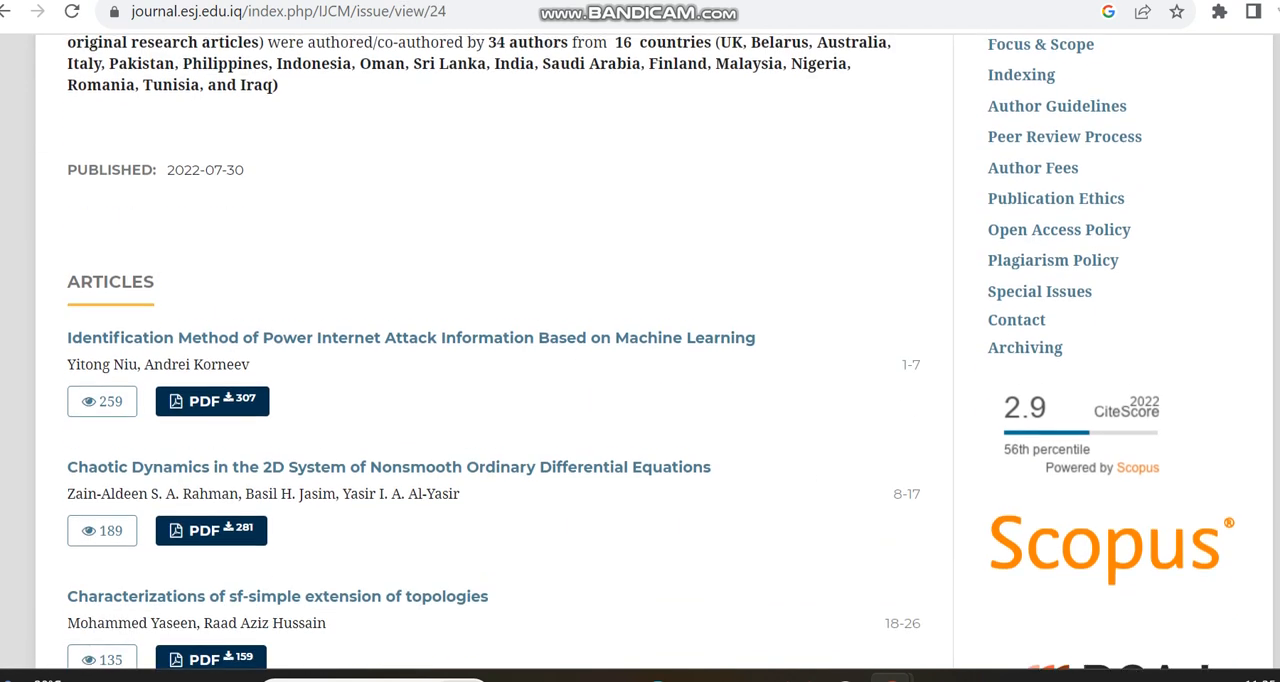
scroll(up, 3)
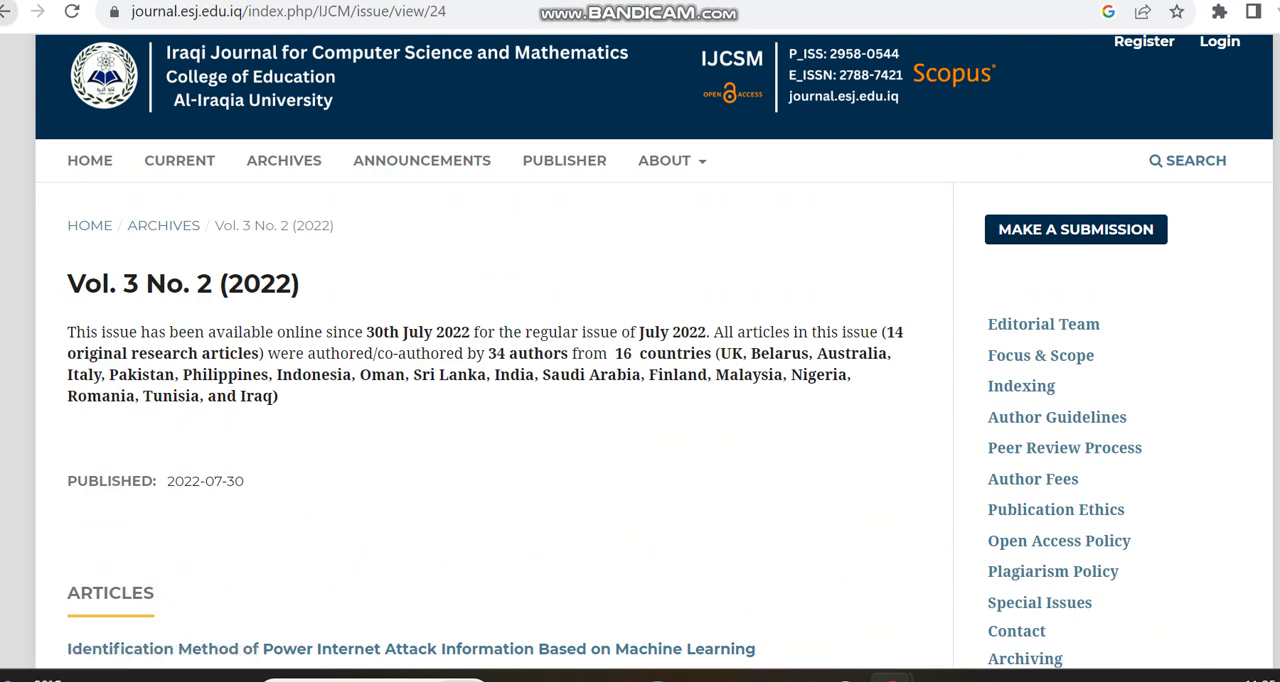
click(283, 160)
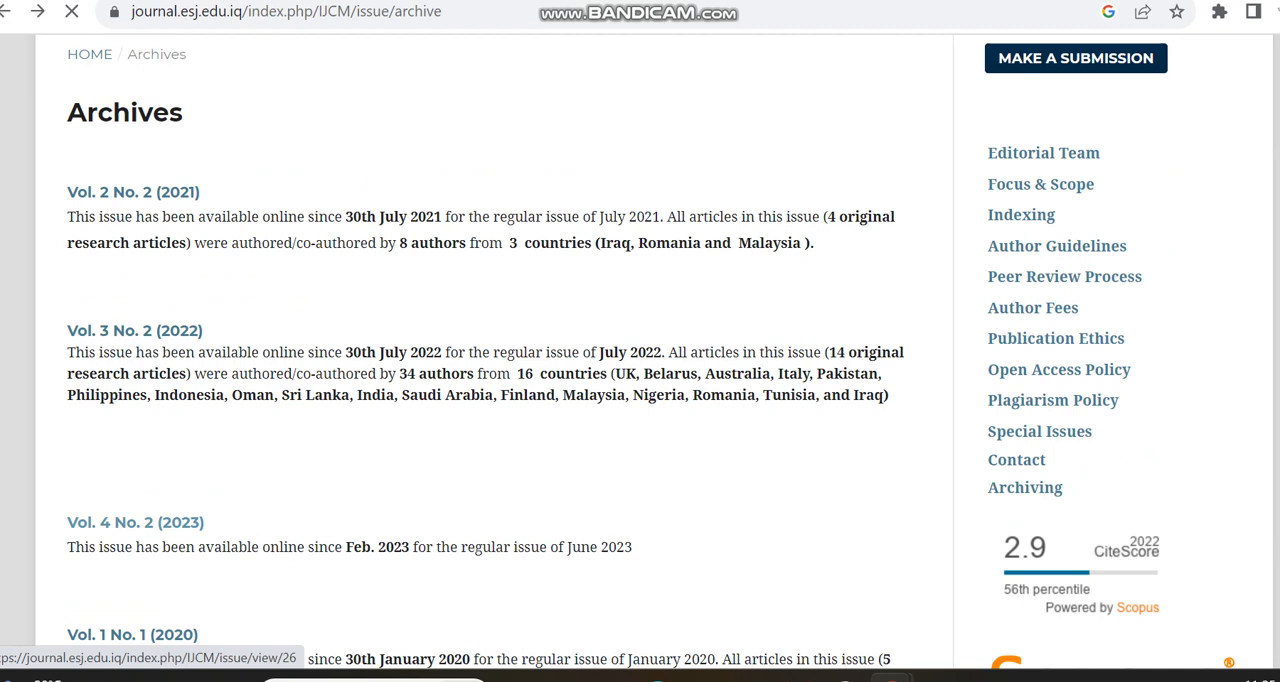
In the Vol. 4 No. 2 (2023) issue, open the H-index clustering and Hat Functions PDFs.
click(135, 522)
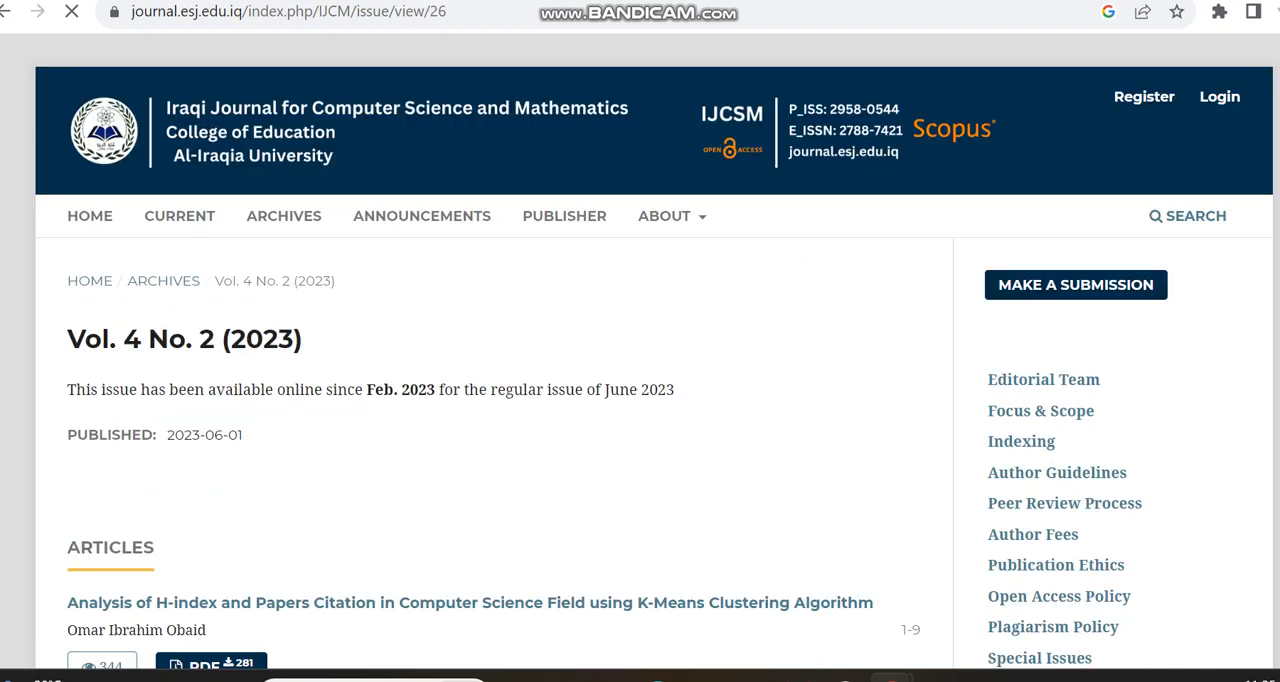
scroll(down, 3)
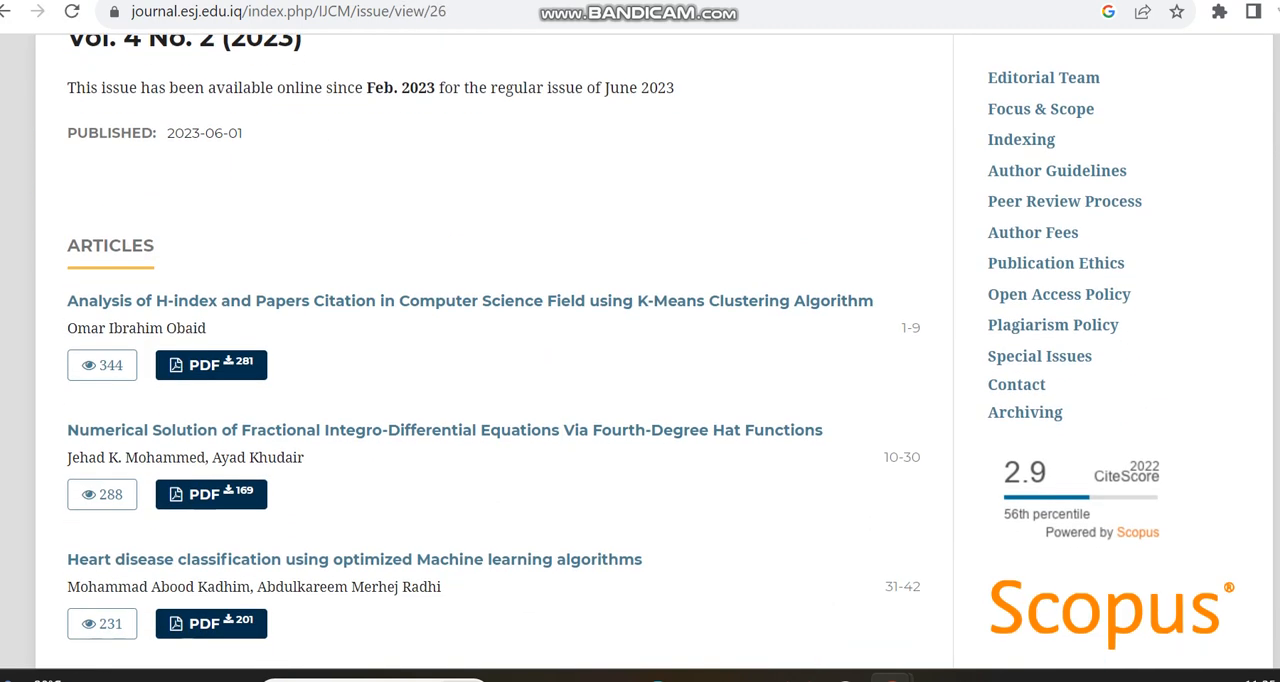
scroll(down, 3)
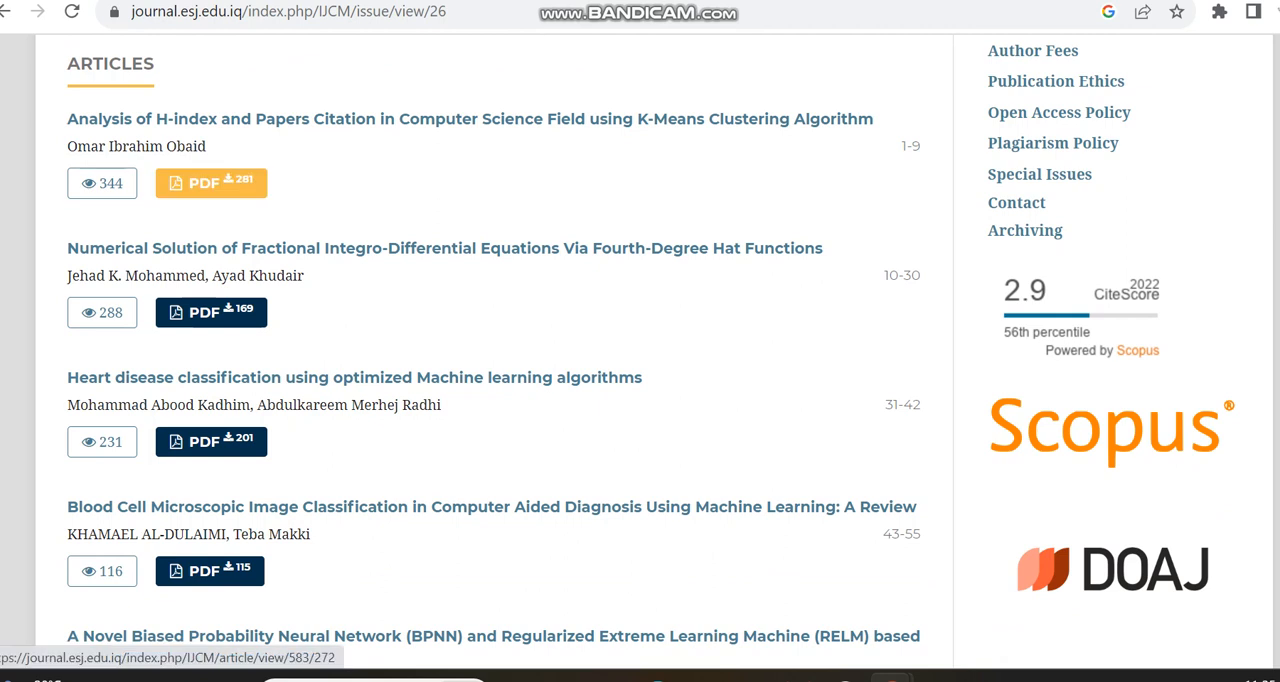
click(211, 182)
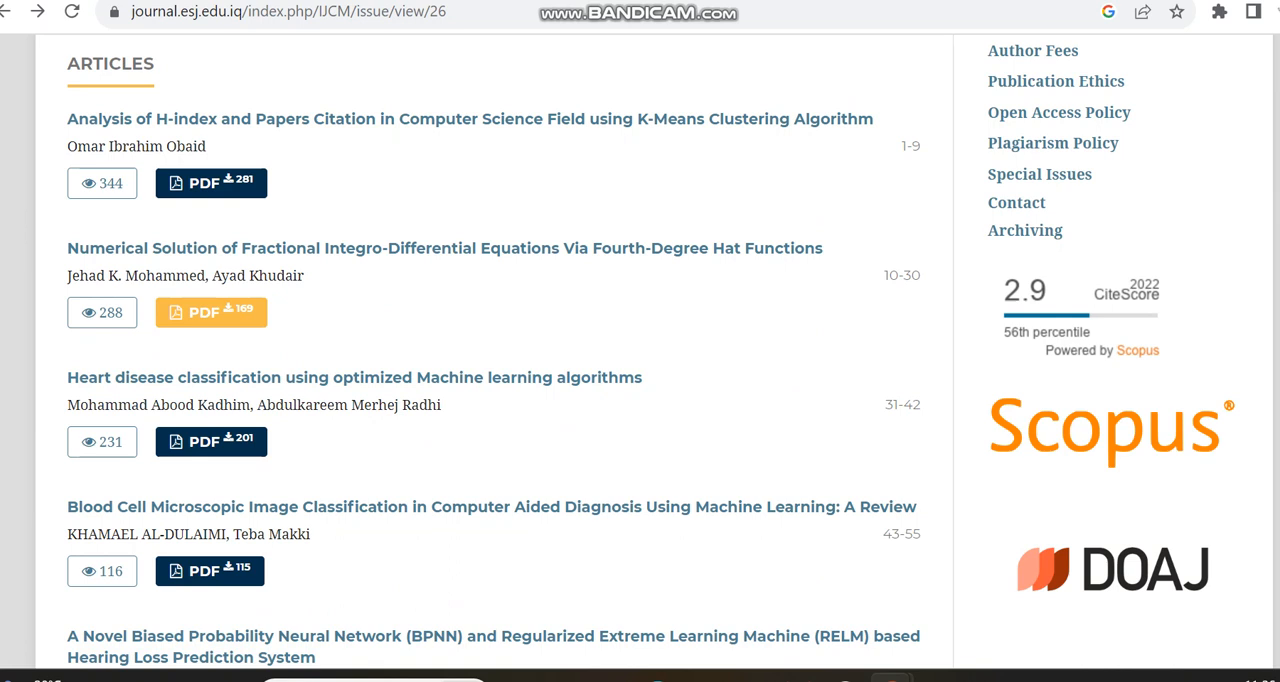
click(211, 312)
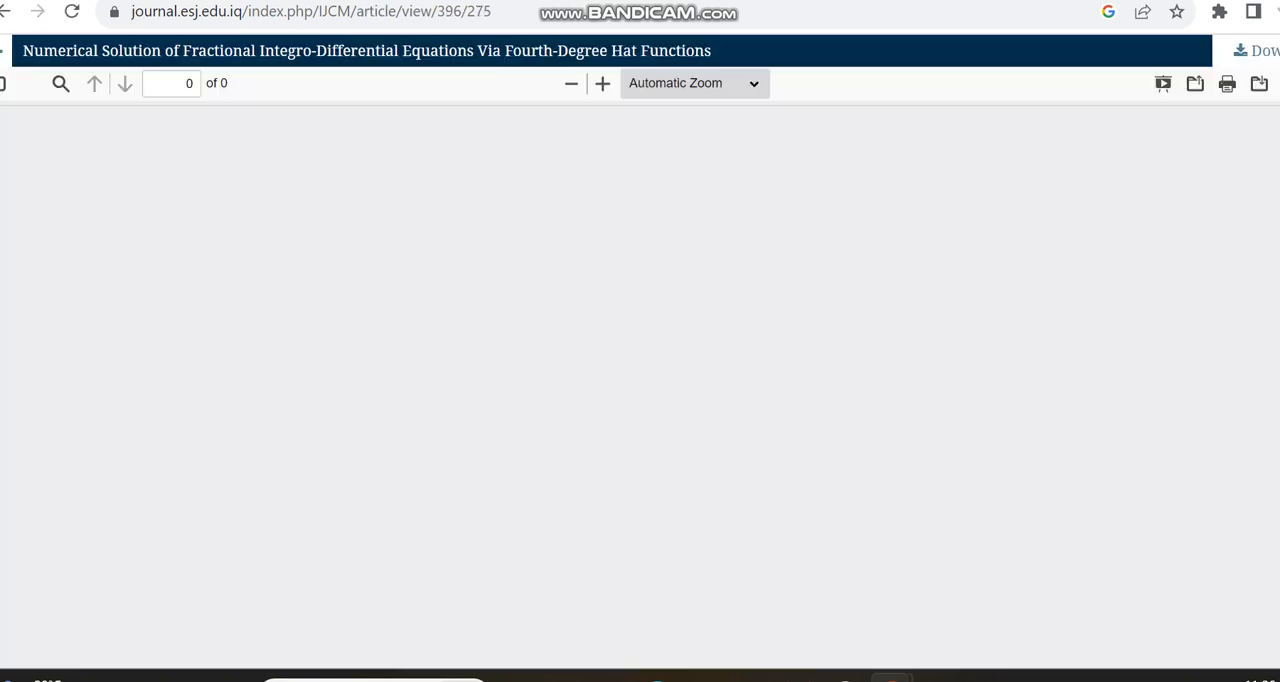